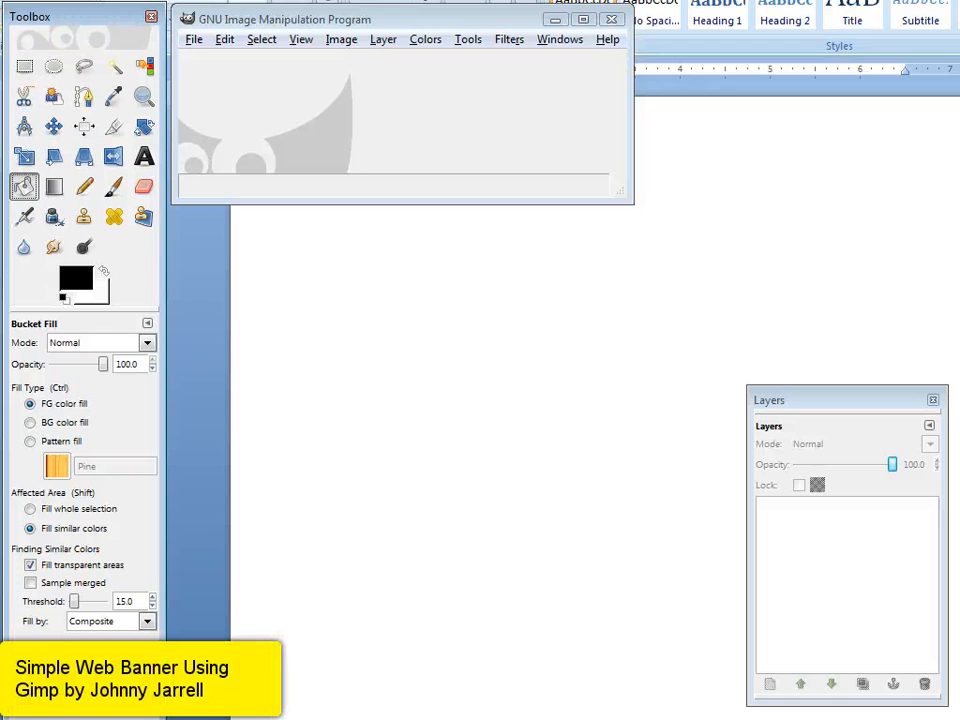
mouse_move(175, 125)
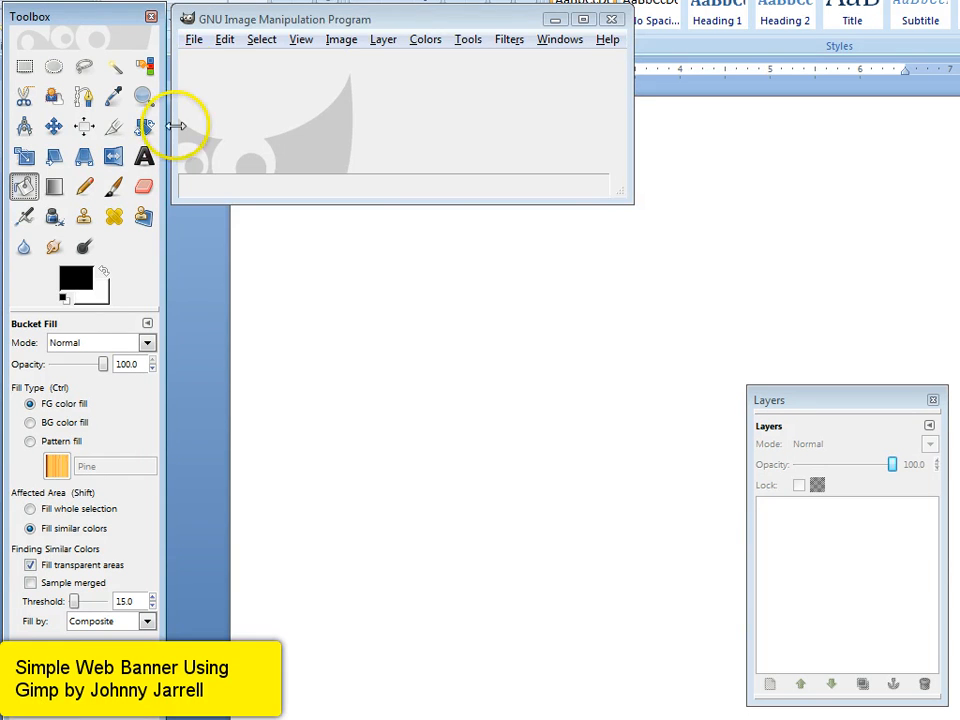
Step: Create a blank 800 × 200 pixel image from File > New
click(194, 39)
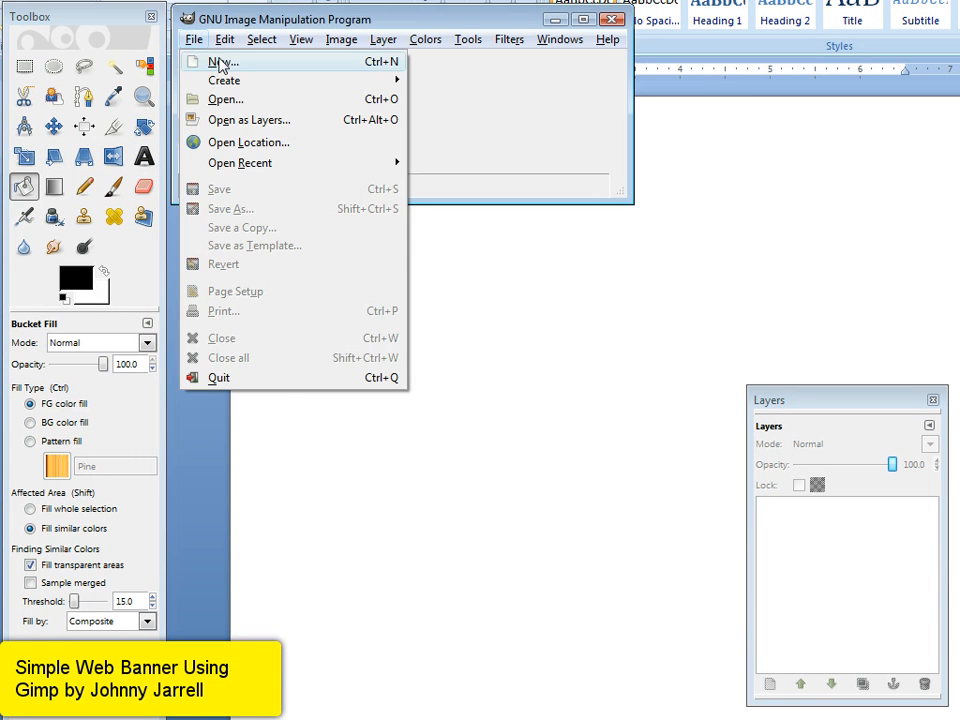
click(222, 61)
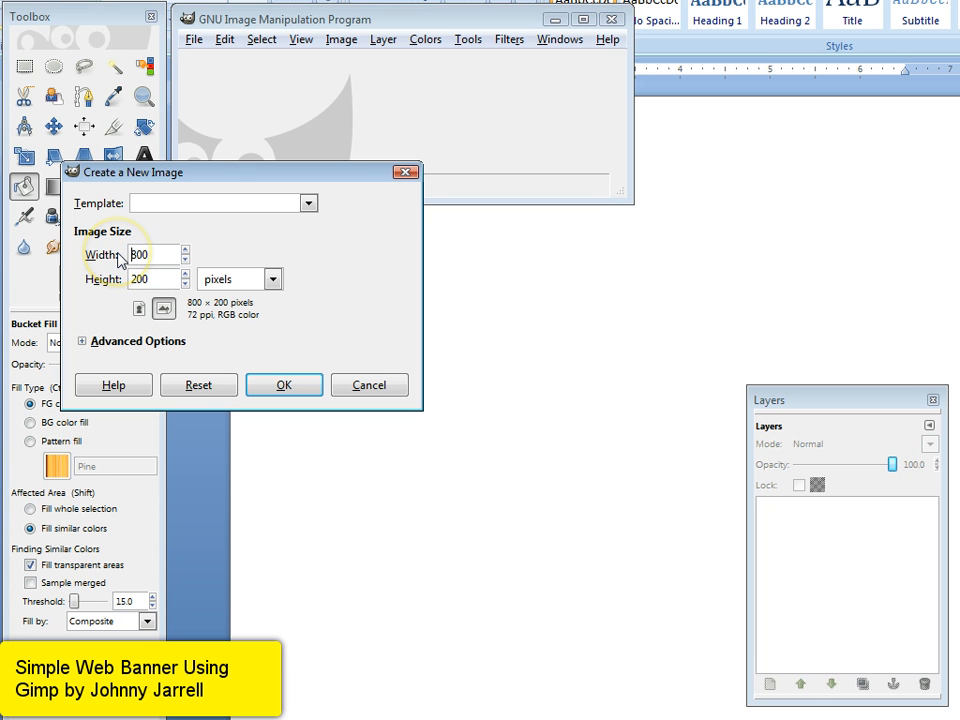
mouse_move(118, 288)
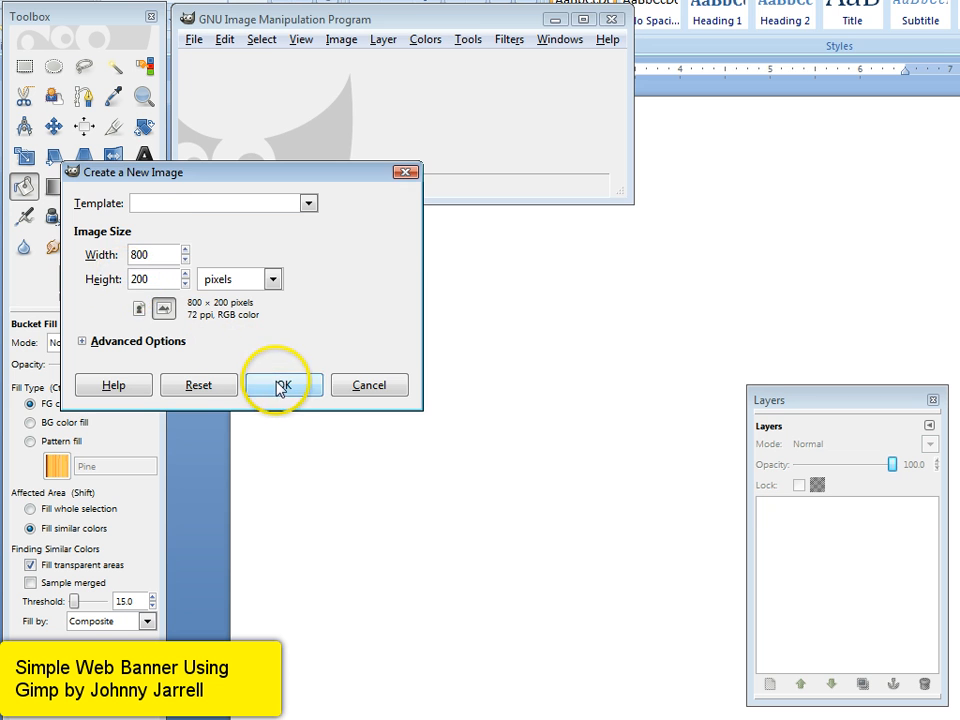
click(280, 385)
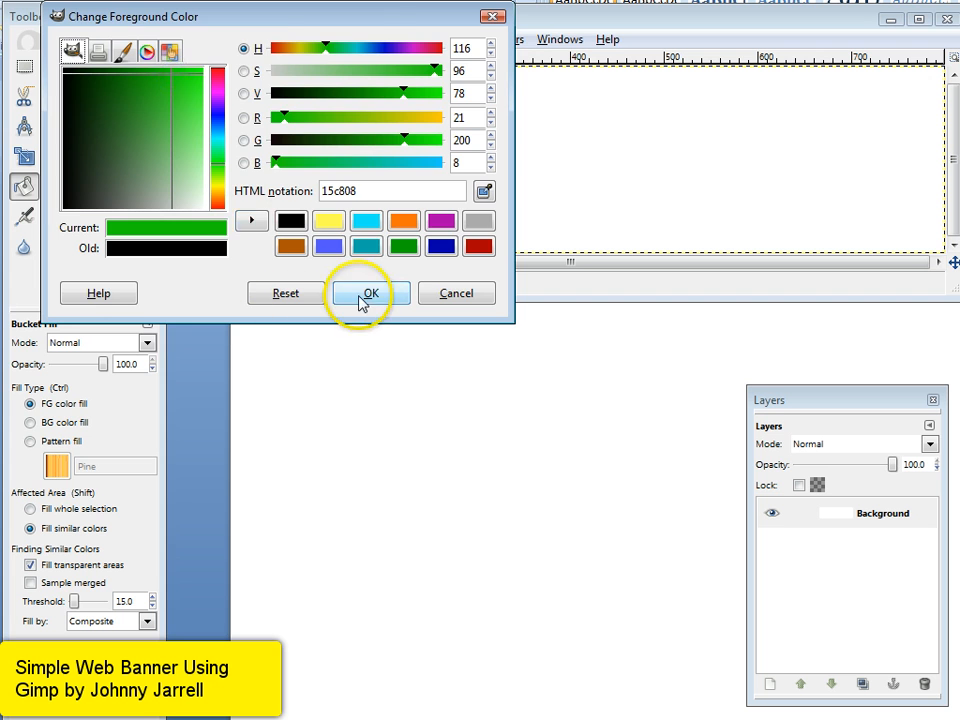
Step: Set the foreground colour to green 15c808 and bucket-fill the banner with it
click(370, 292)
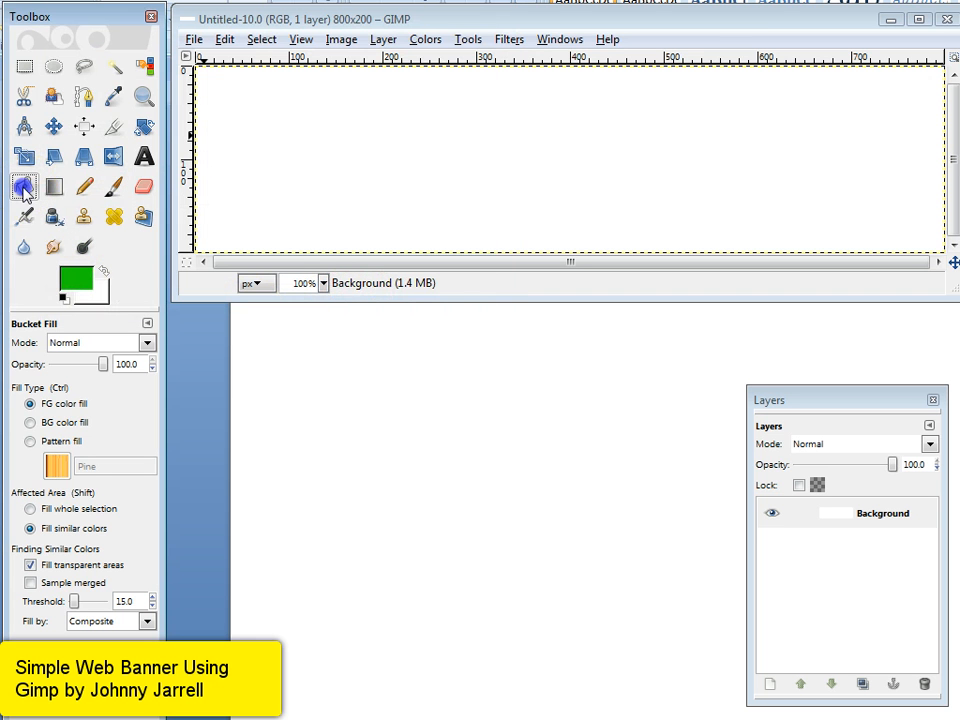
click(378, 160)
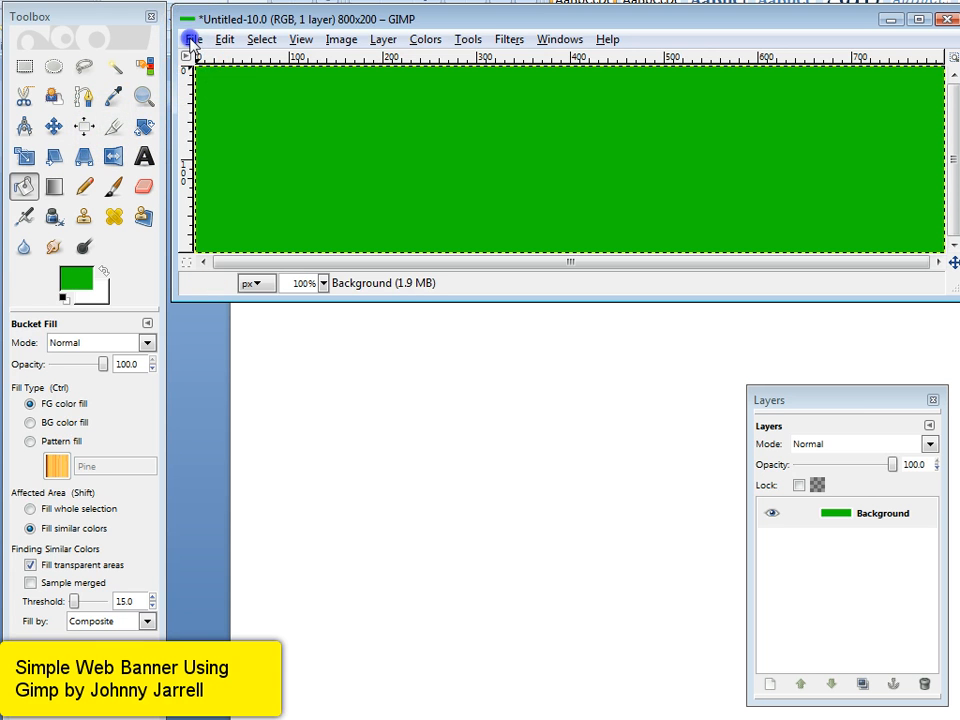
Step: Open the lighthouse photo Sample006.jpg from File > Open
click(194, 39)
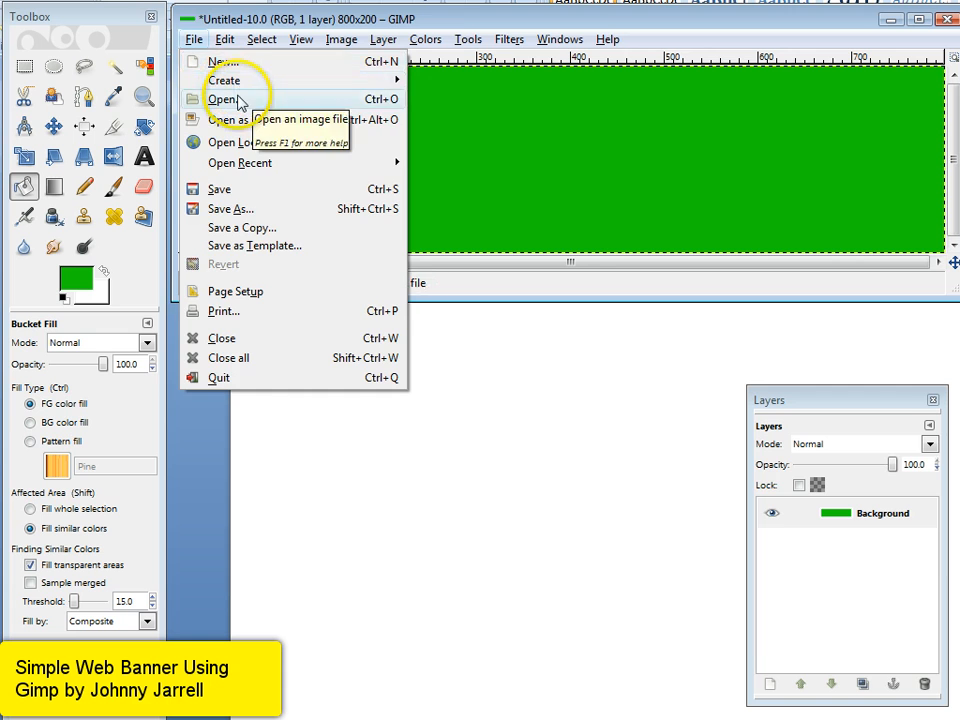
click(222, 98)
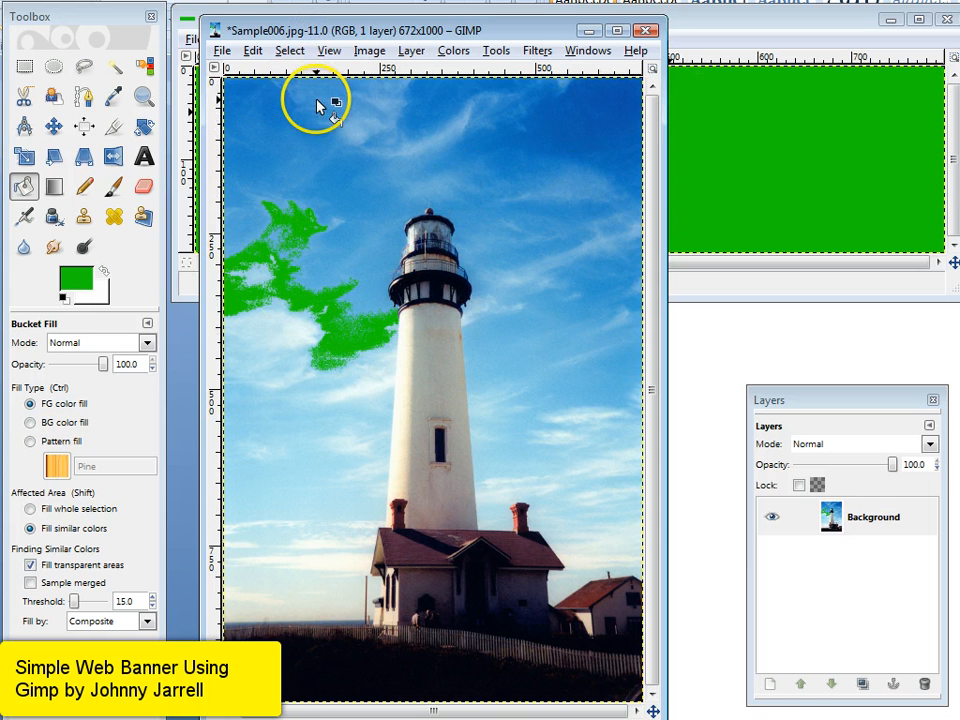
mouse_move(369, 57)
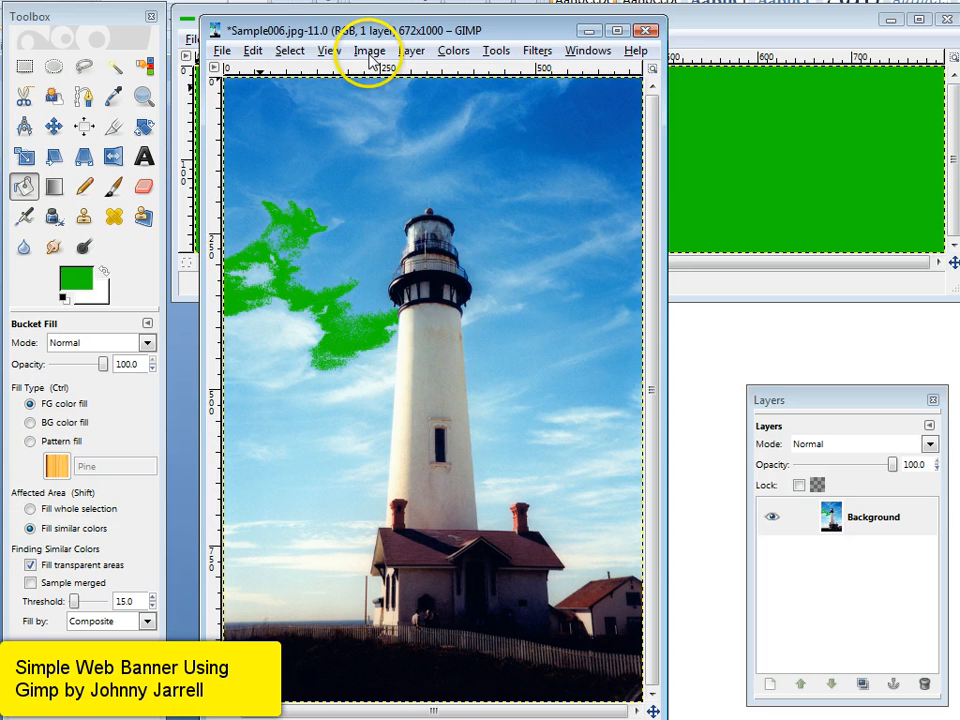
Step: Scale the lighthouse photo to 128 × 190 pixels with Image > Scale Image
click(369, 50)
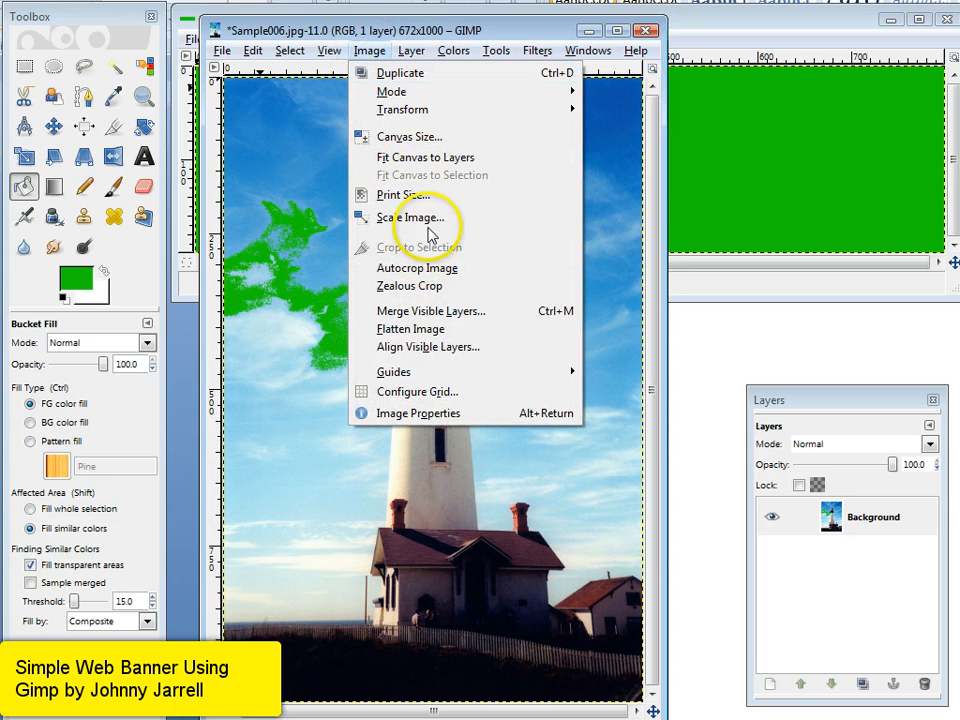
click(411, 217)
text(128)
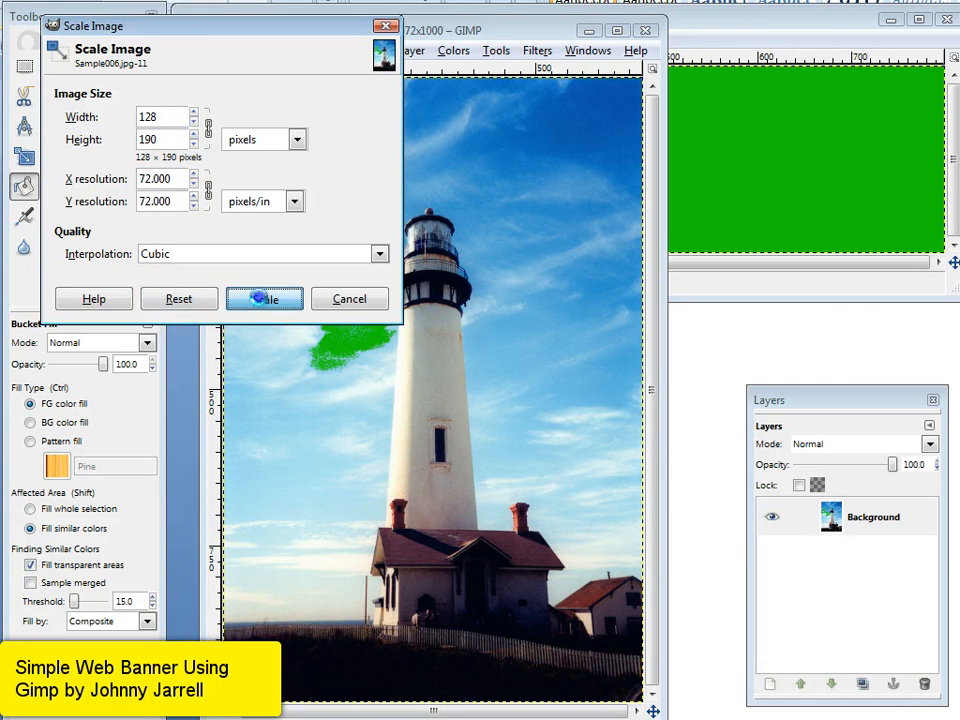
click(264, 299)
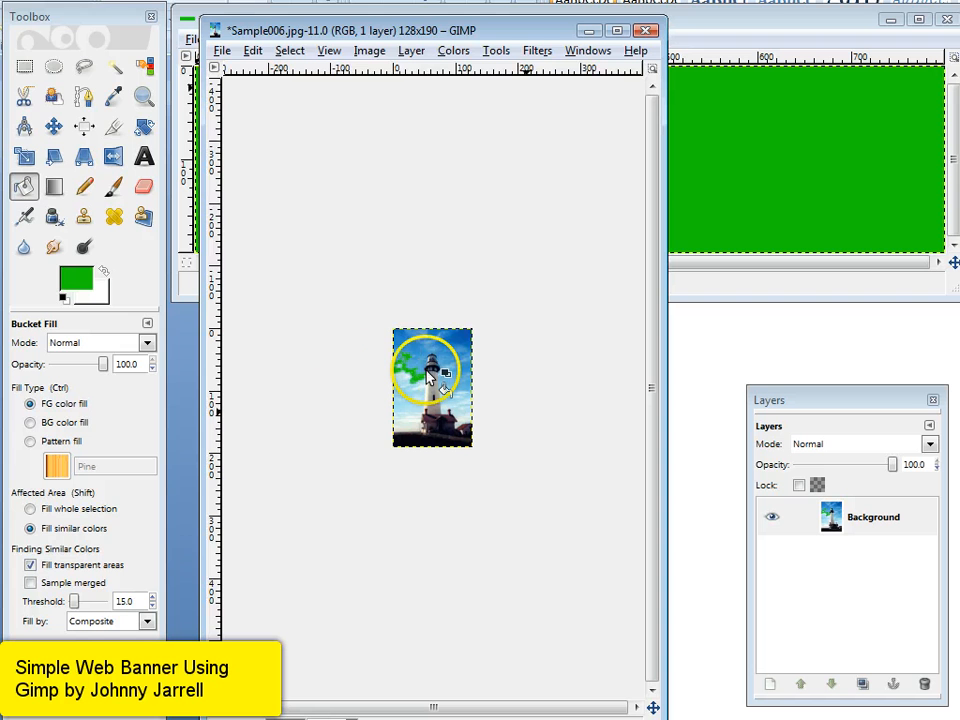
click(24, 66)
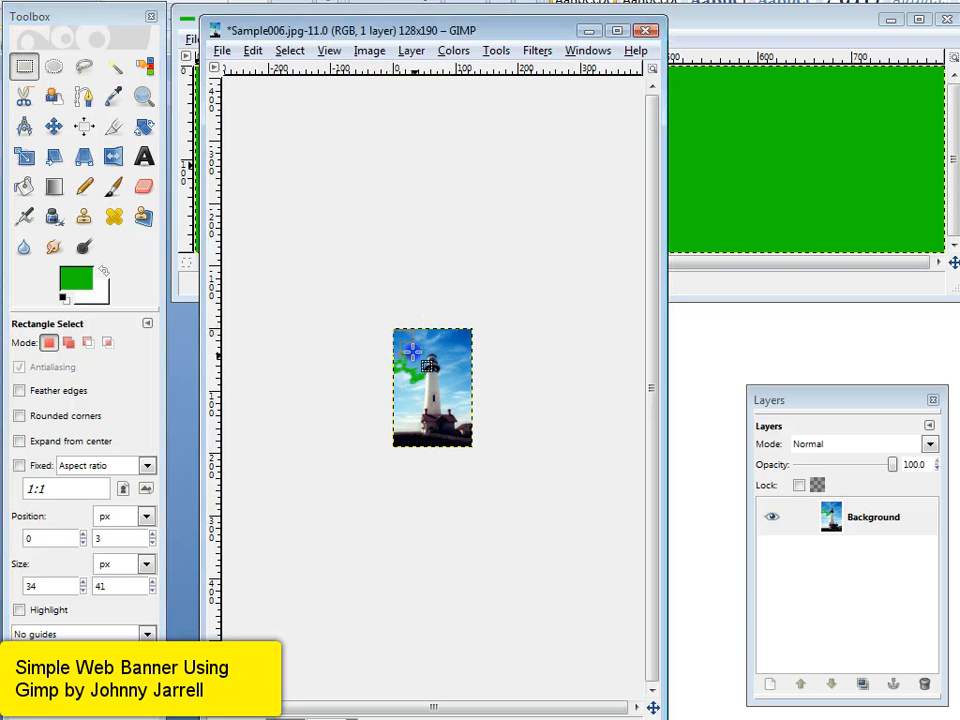
Step: Select a 126 × 183 pixel rectangle of the lighthouse photo and copy it
drag(412, 350, 475, 443)
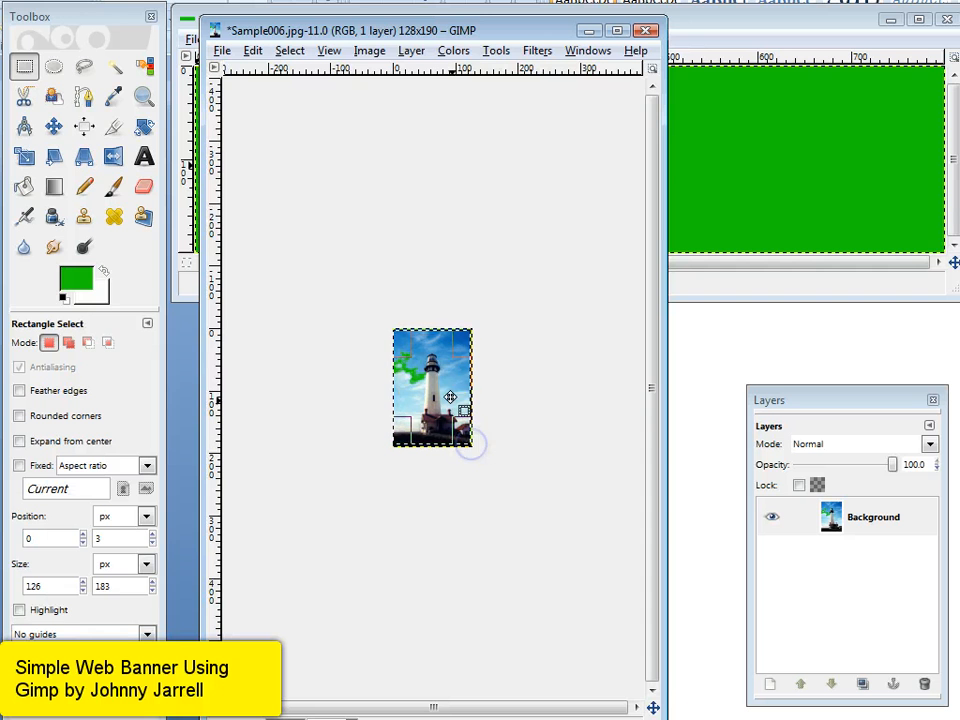
right_click(427, 378)
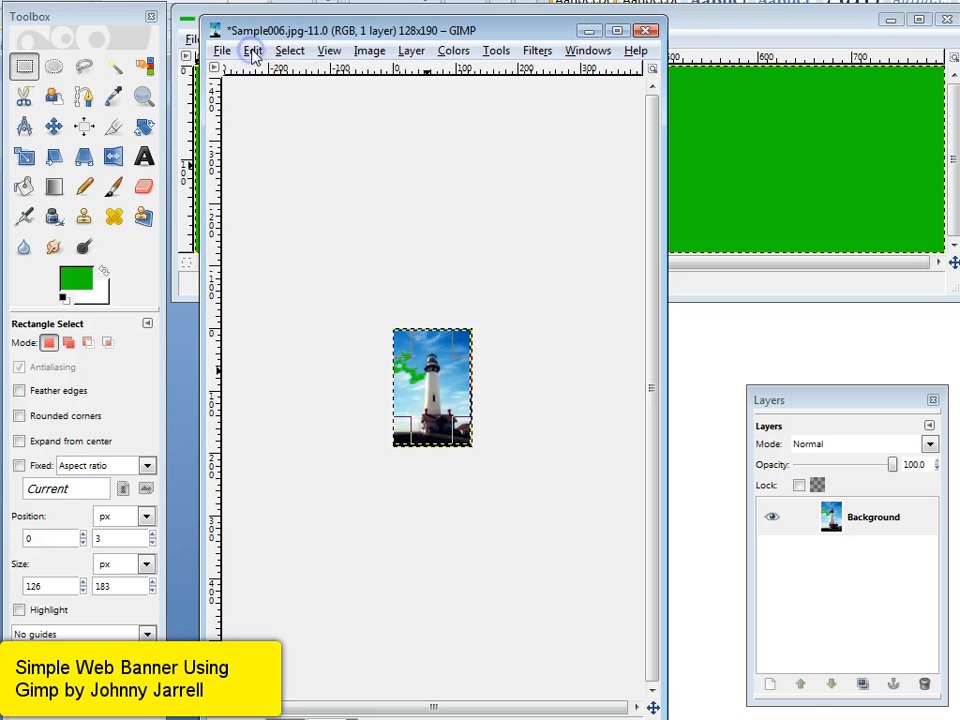
mouse_move(295, 180)
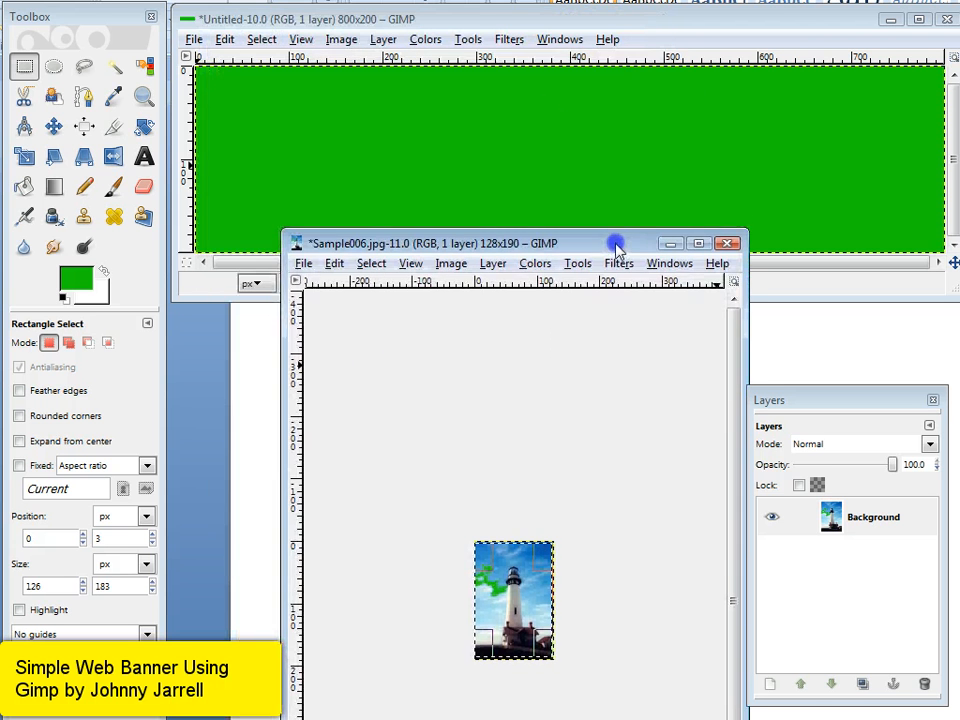
Step: Paste the copied photo into the banner and drag it to the left edge
click(224, 39)
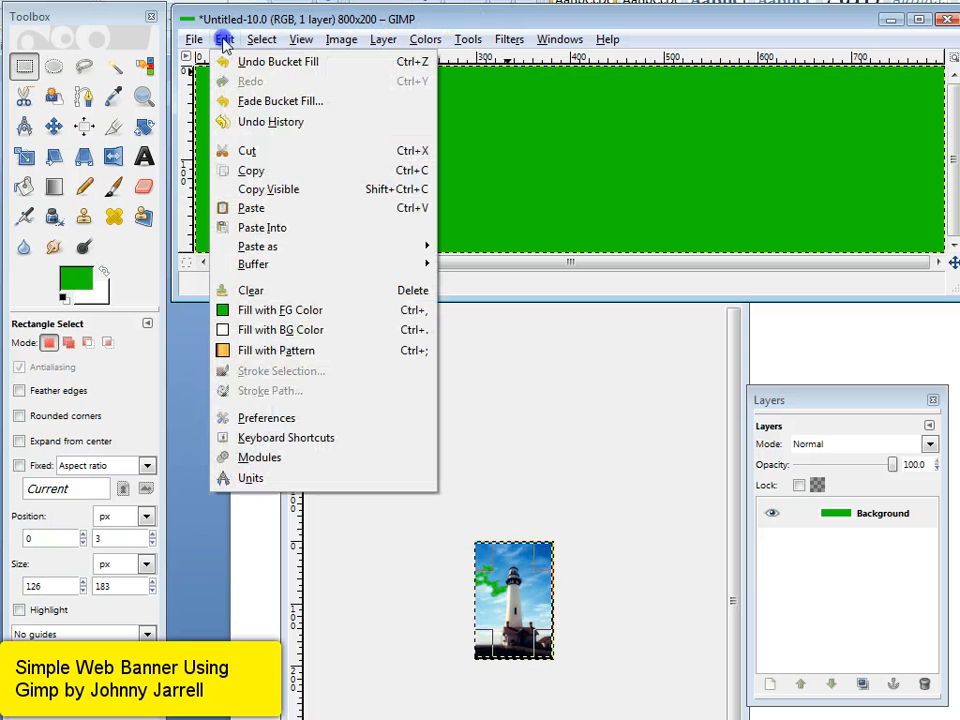
click(251, 208)
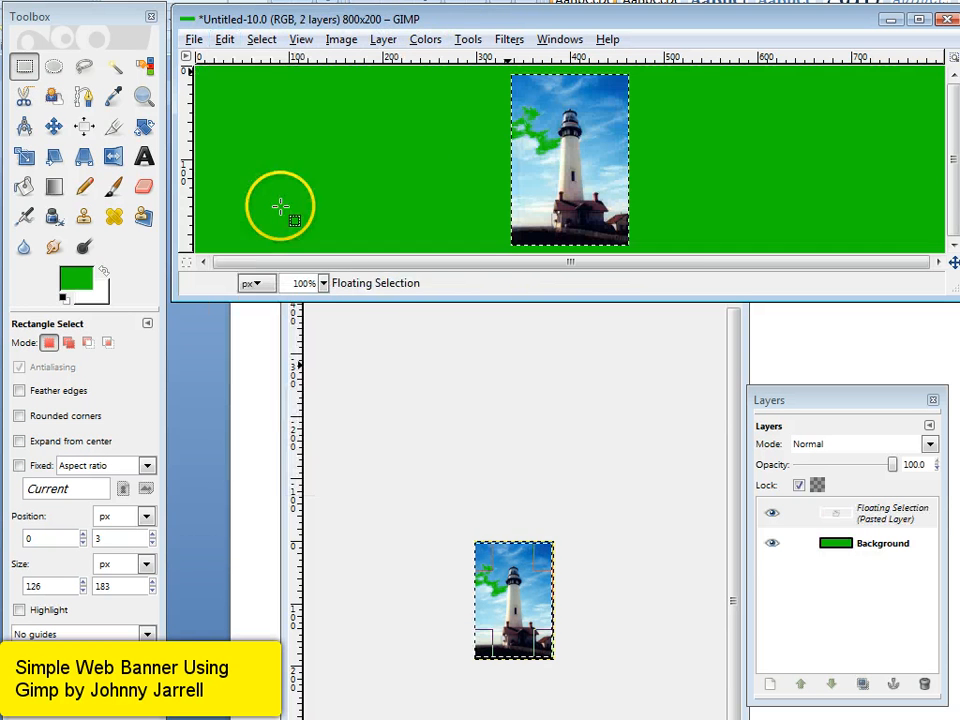
drag(570, 160, 255, 155)
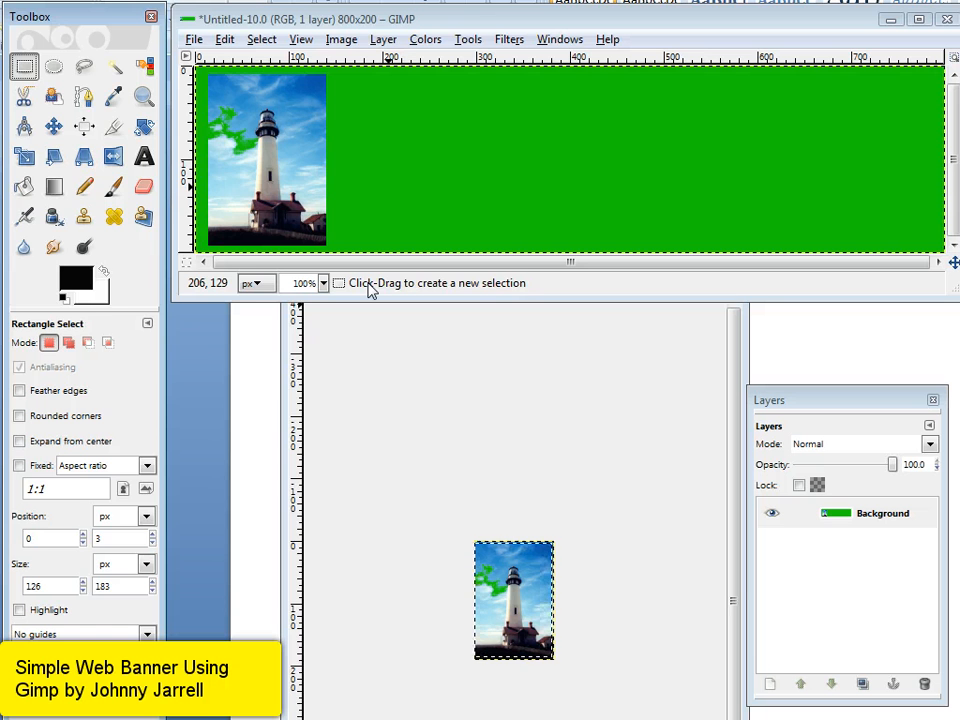
Step: Pick the Text tool and set its text colour to blue 0a0fe8
click(142, 158)
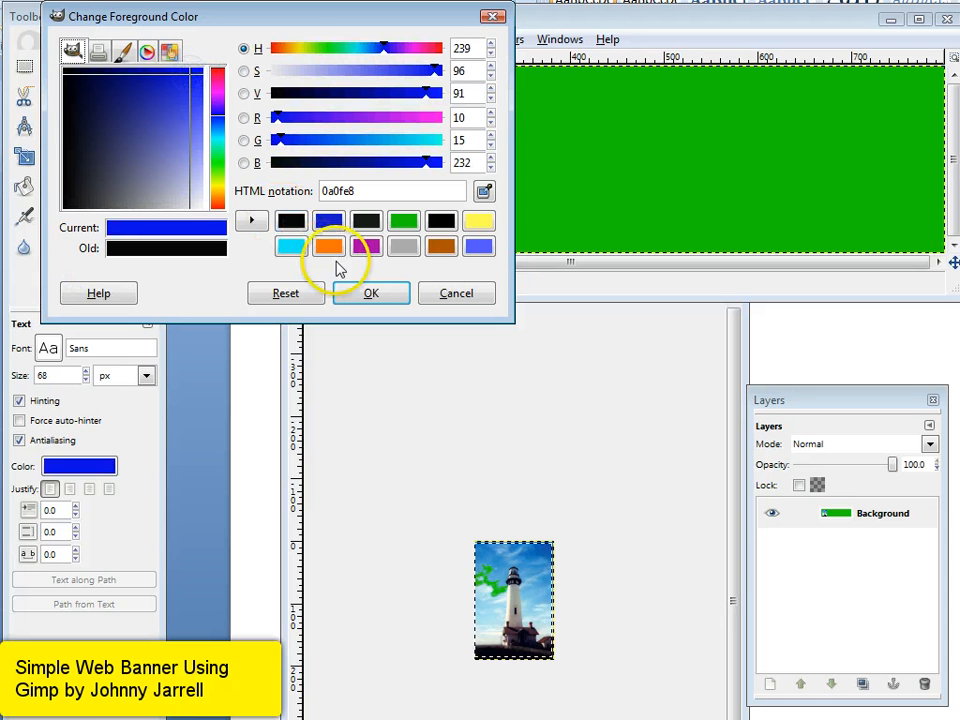
click(370, 293)
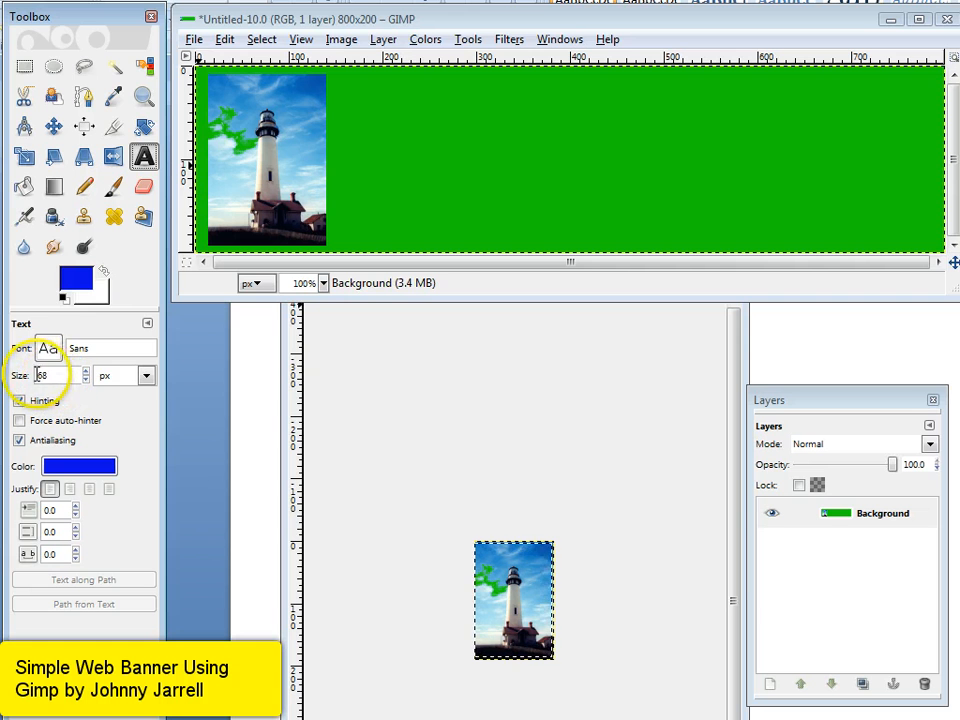
mouse_move(372, 142)
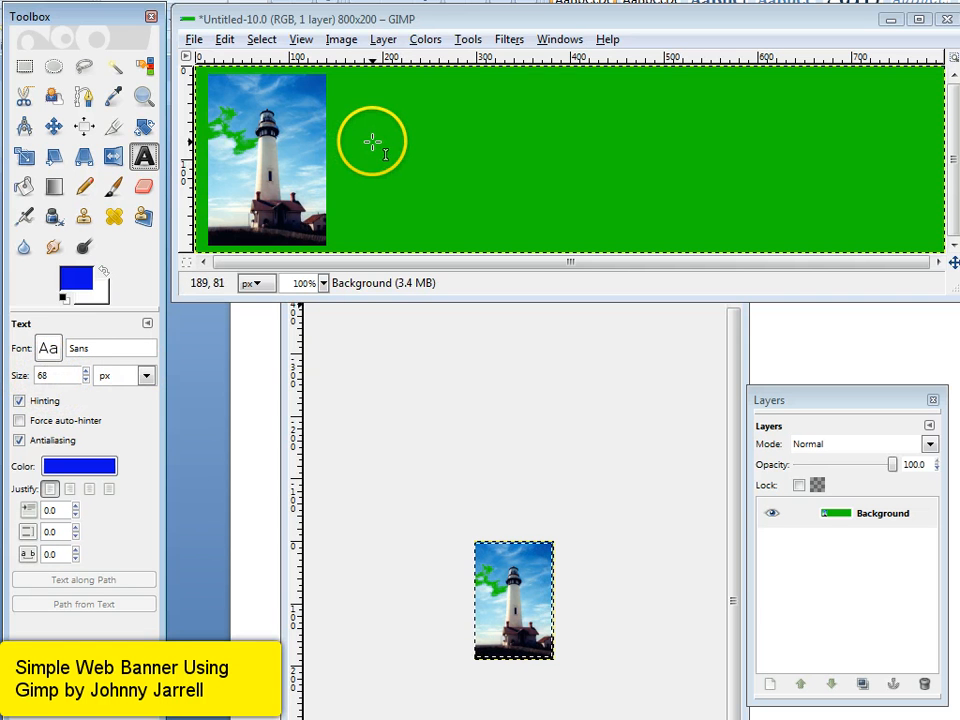
Step: Type 'My Web Banner' on the banner and close the Text Editor
text(M)
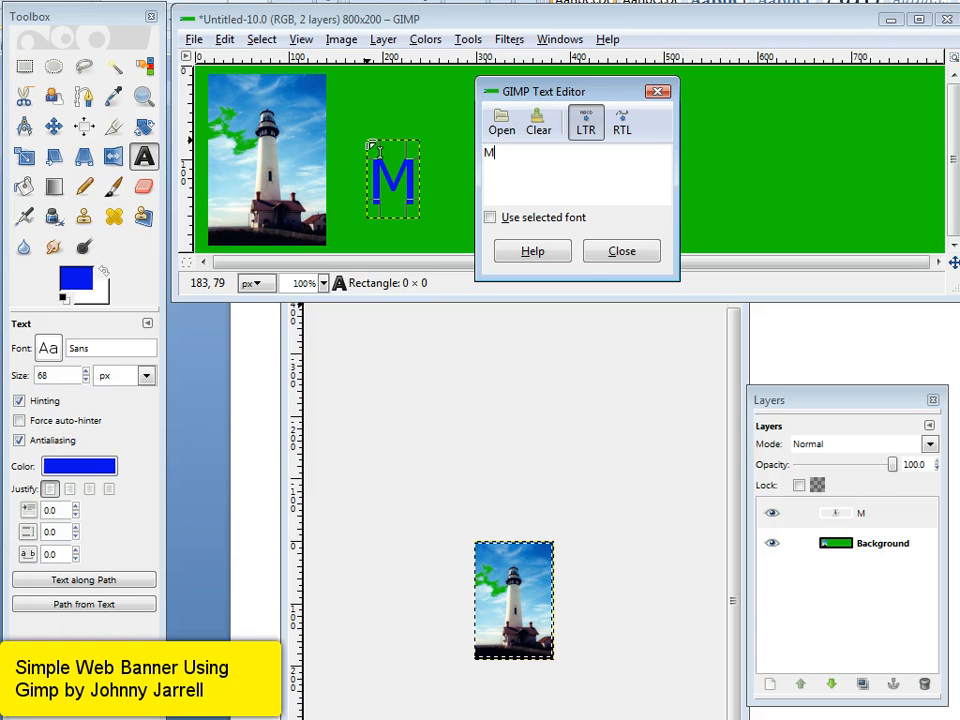
text(y Web B)
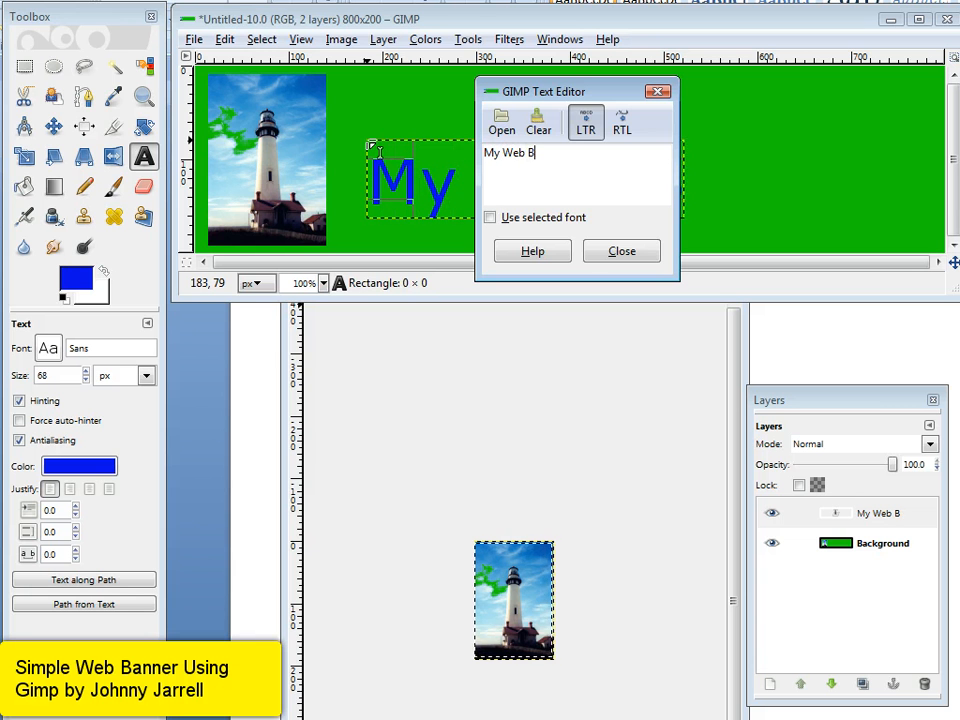
text(anner)
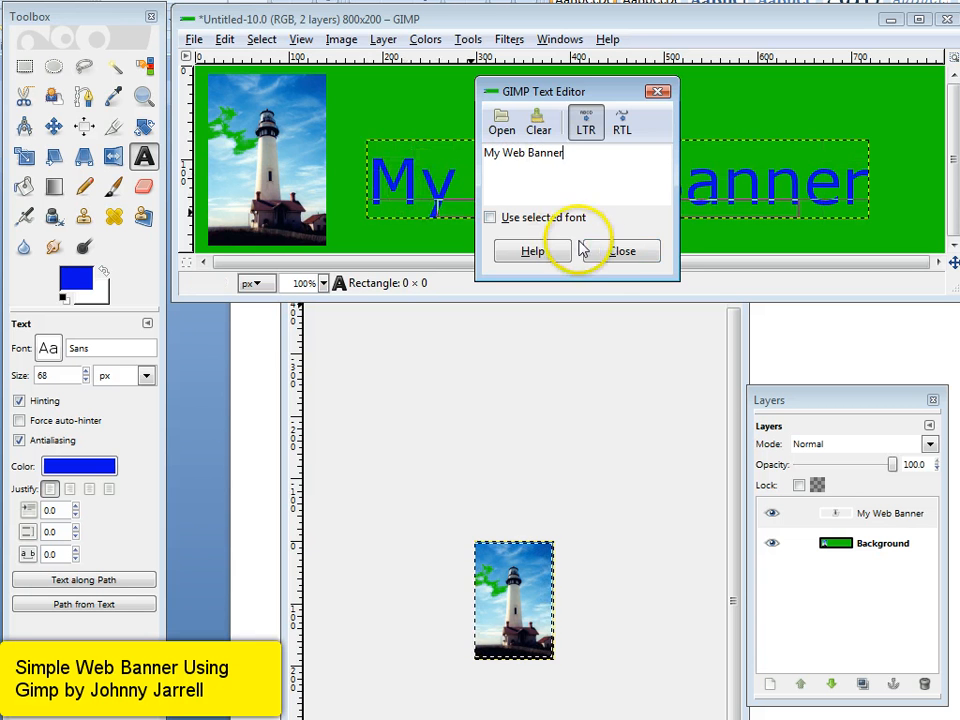
click(623, 250)
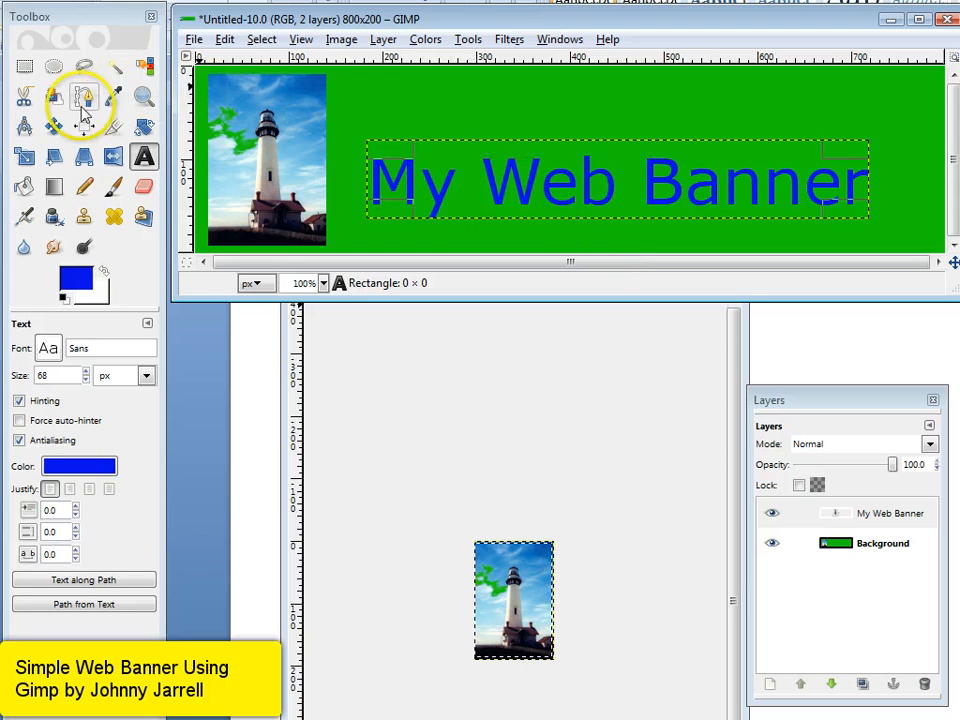
click(53, 126)
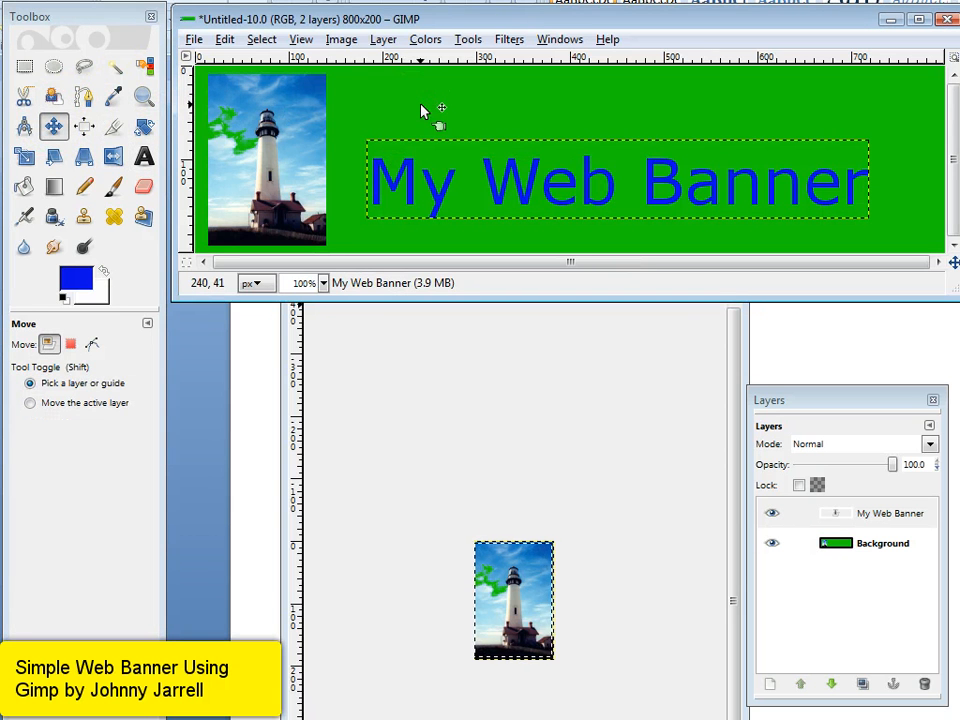